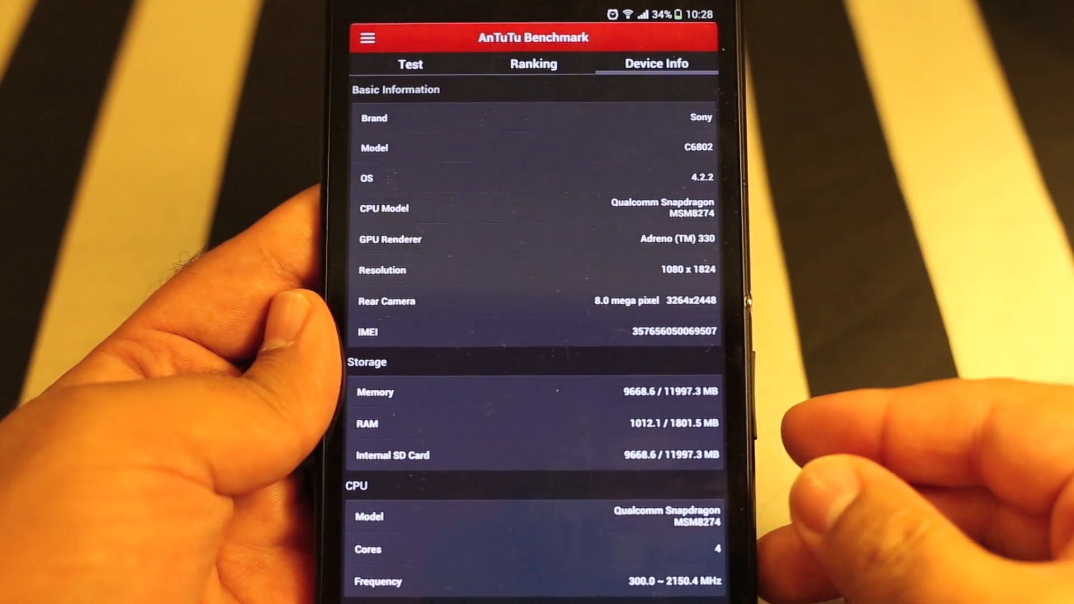
Scroll down through the device information toward the Custom Test options
{"action": "scroll", "scroll_direction": "down", "scroll_amount": 3}
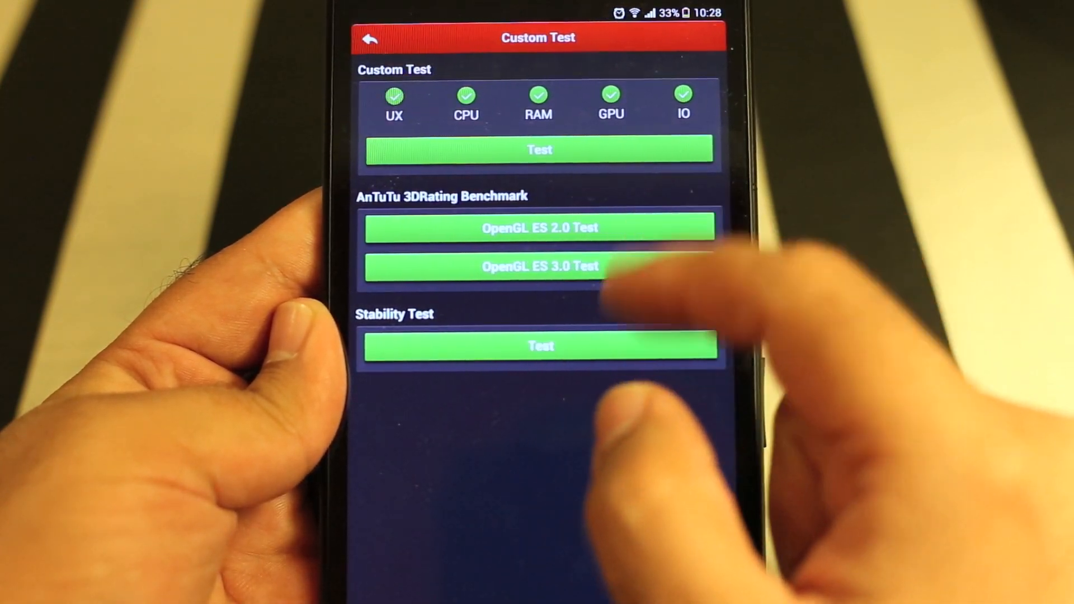
{"action": "left_click", "coordinate": [540, 150]}
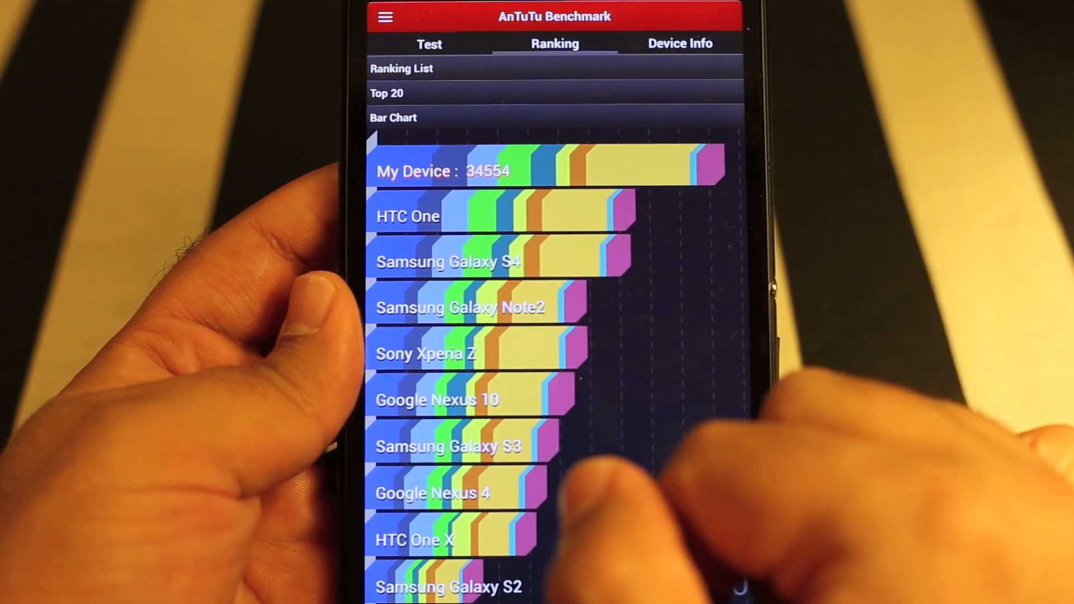
Return to the 34554 score summary and open its UX, CPU, RAM, GPU, IO breakdown
{"action": "left_click", "coordinate": [429, 44]}
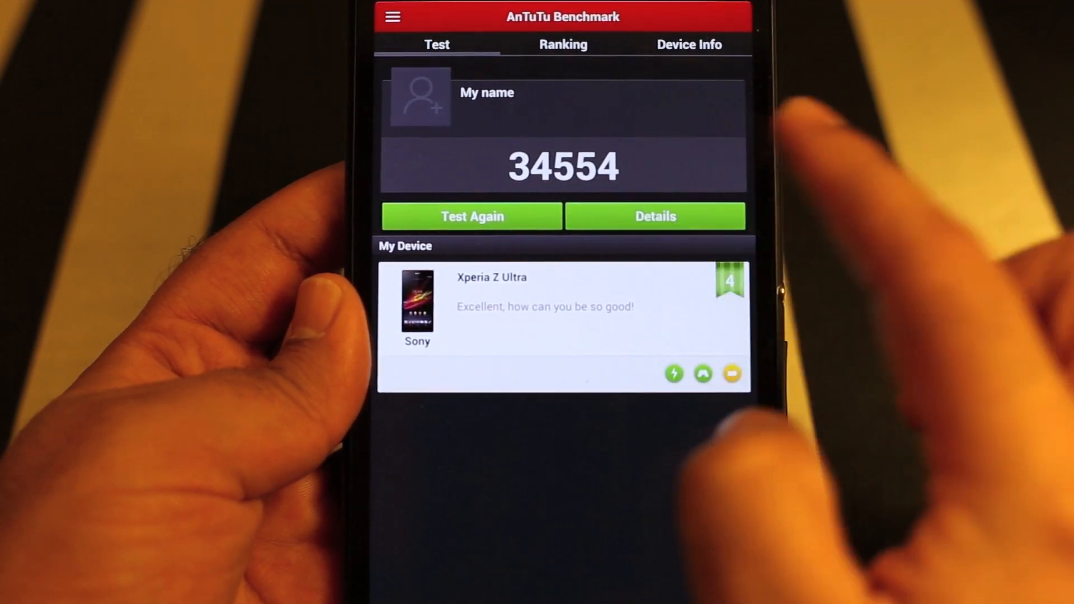
{"action": "left_click", "coordinate": [654, 216]}
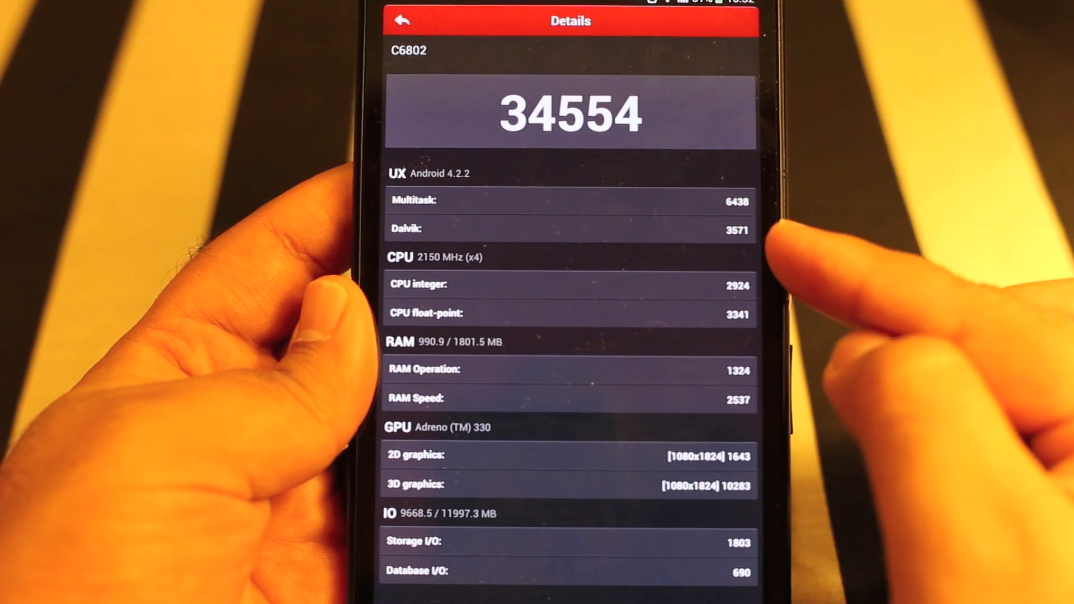
{"action": "mouse_move", "coordinate": [822, 308]}
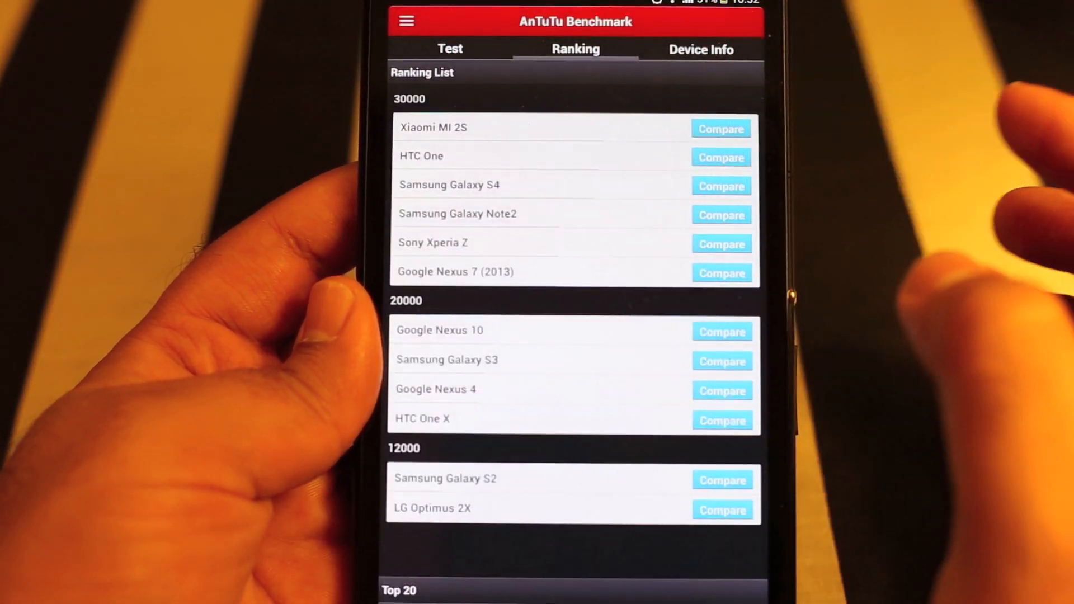
Scroll the Top 20 ranking to see this device at number one with 34554
{"action": "scroll", "scroll_direction": "down", "scroll_amount": 3}
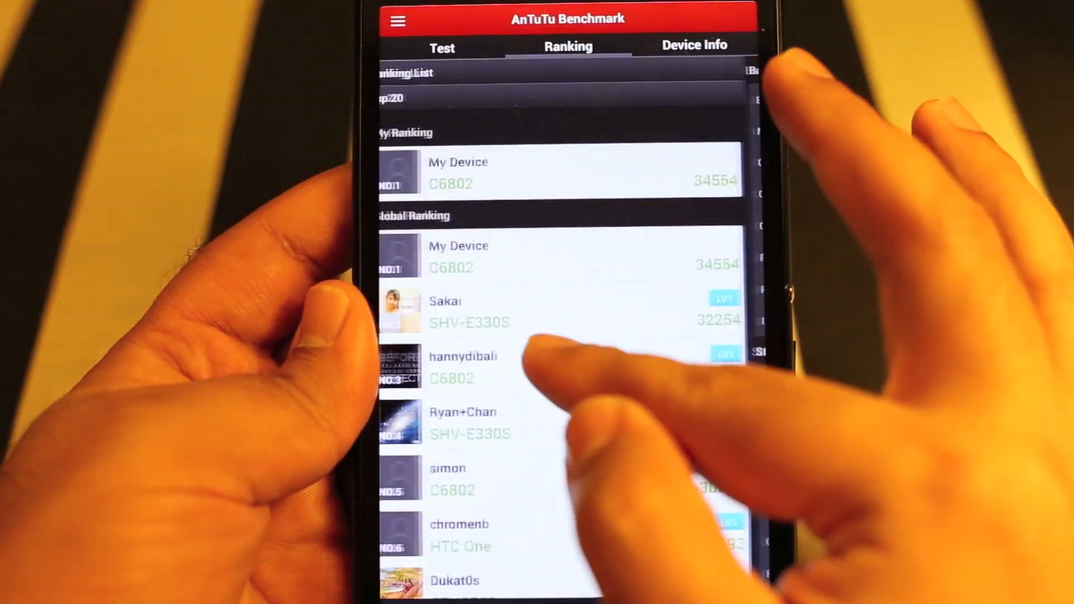
Scroll the Top 20 list down to NO.20, then go back to the score summary
{"action": "left_click_drag", "start_coordinate": [548, 274], "coordinate": [548, 376]}
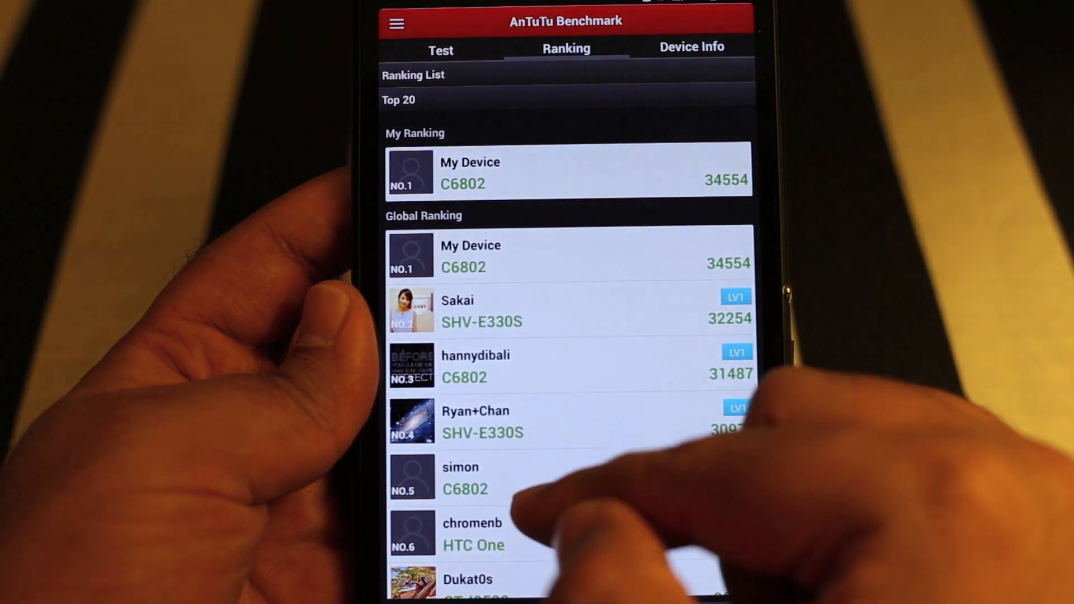
{"action": "scroll", "scroll_direction": "down", "scroll_amount": 3}
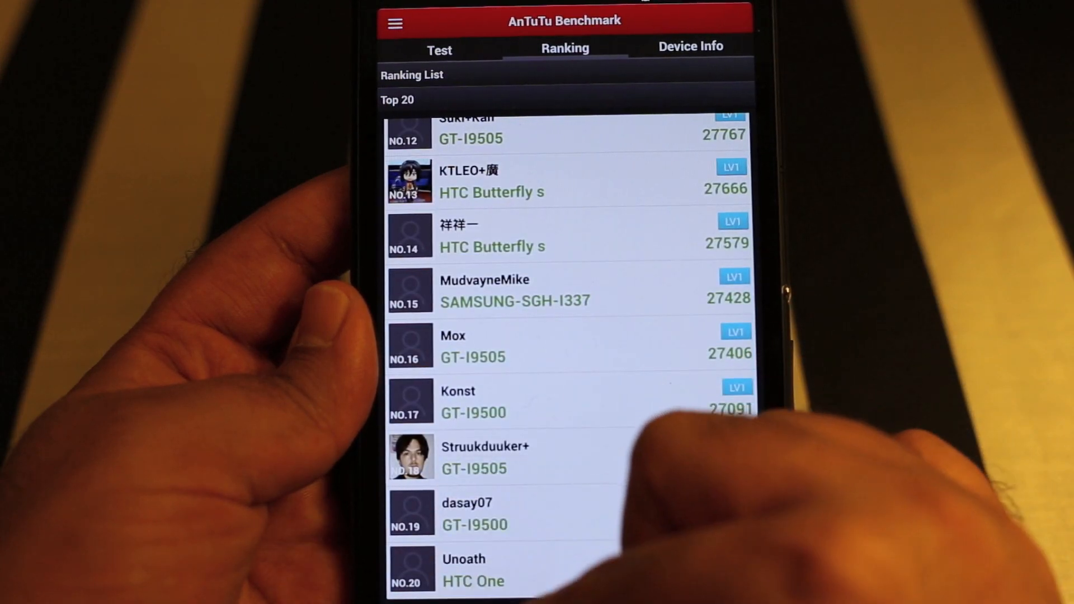
{"action": "left_click", "coordinate": [440, 50]}
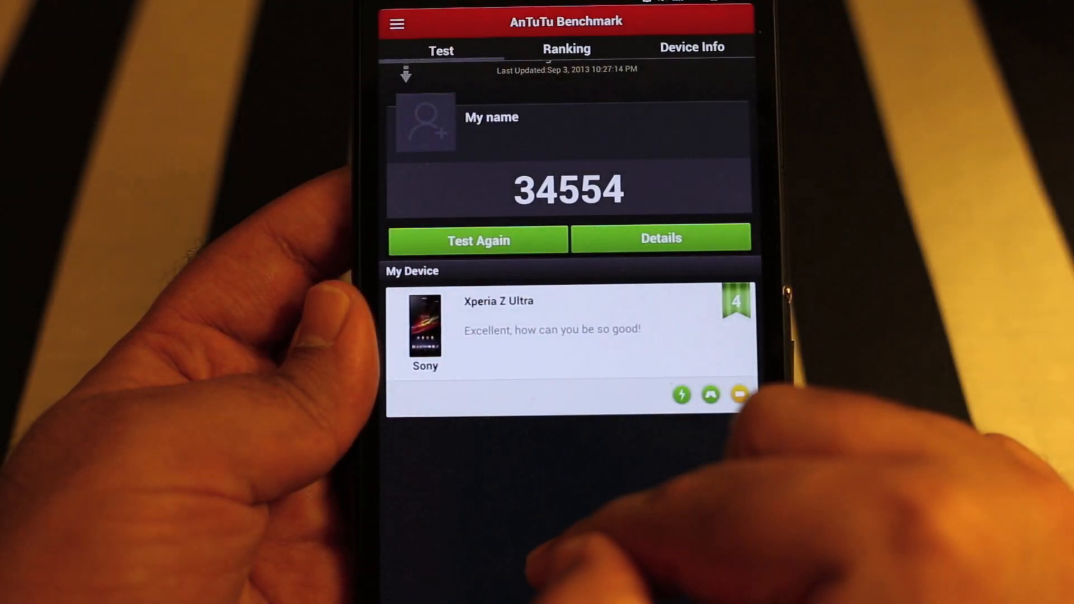